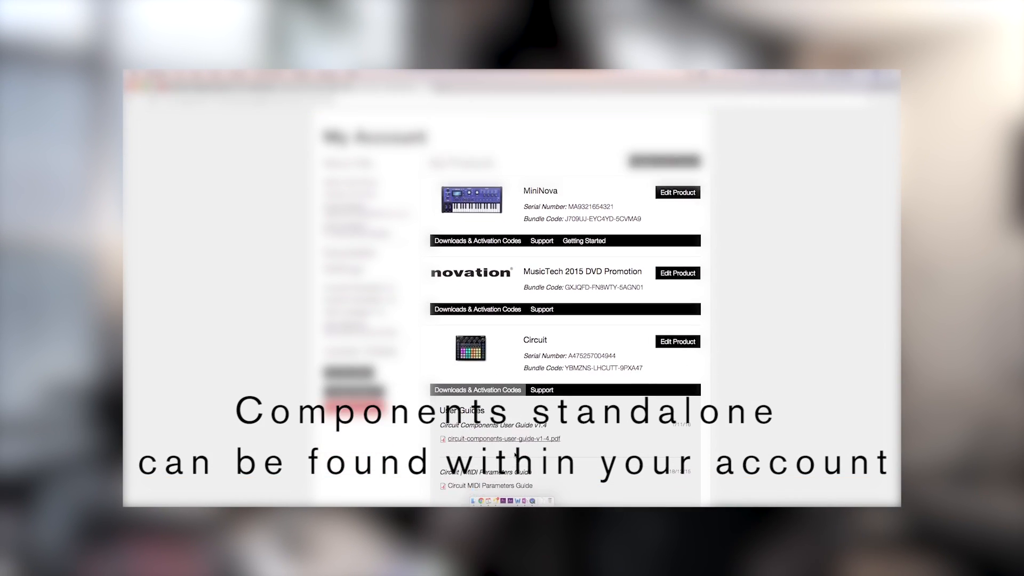
Step: Discard the unsaved pack and load Circuit Pack.circuitpack from the Desktop
scroll("down", 3)
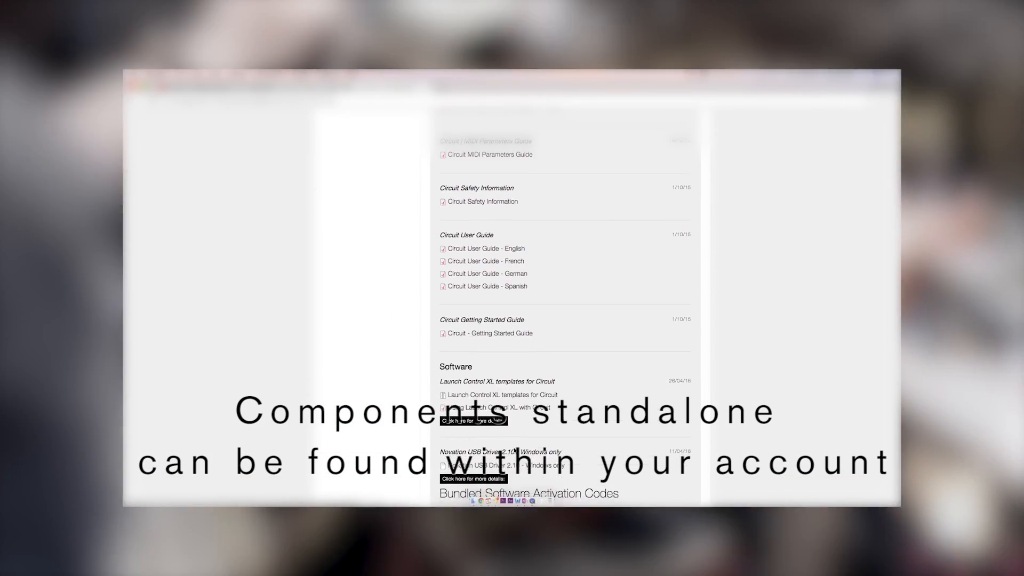
scroll("down", 3)
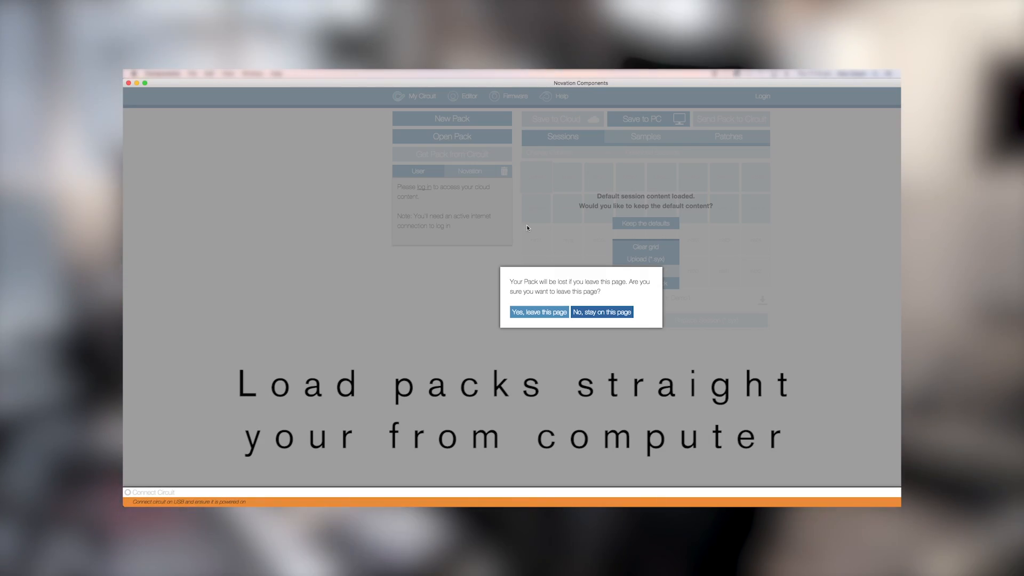
left_click(538, 311)
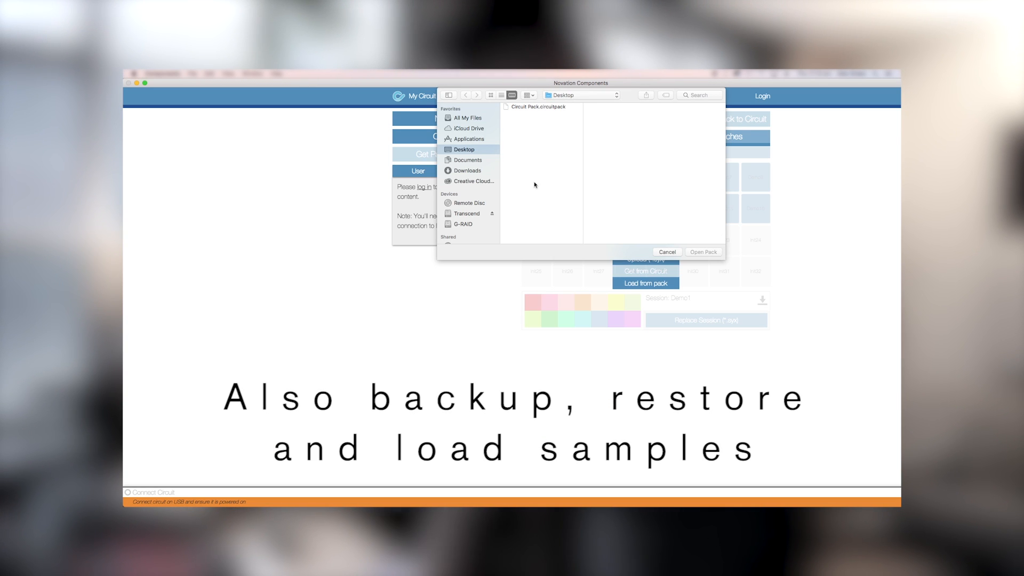
left_click(537, 107)
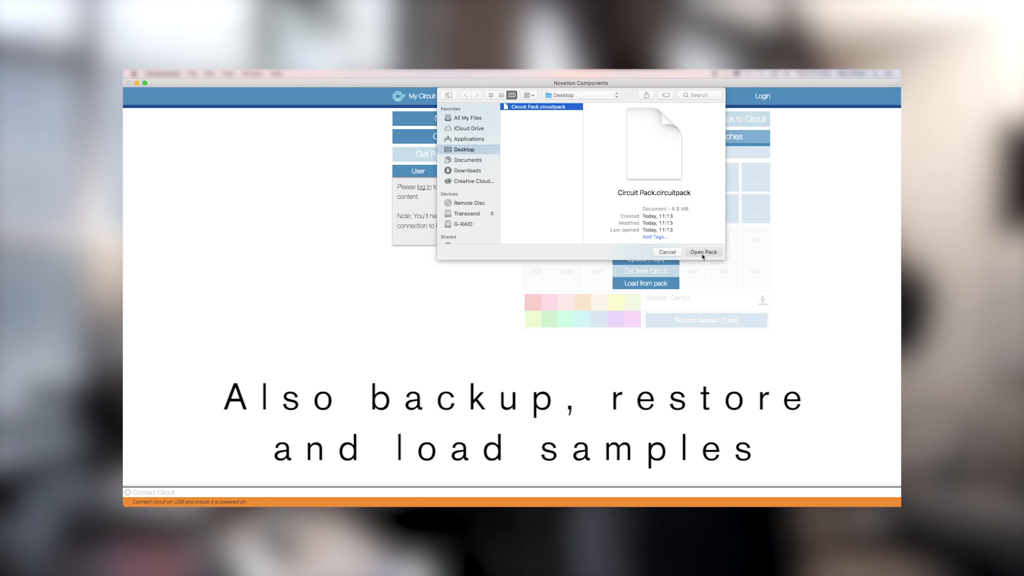
left_click(703, 252)
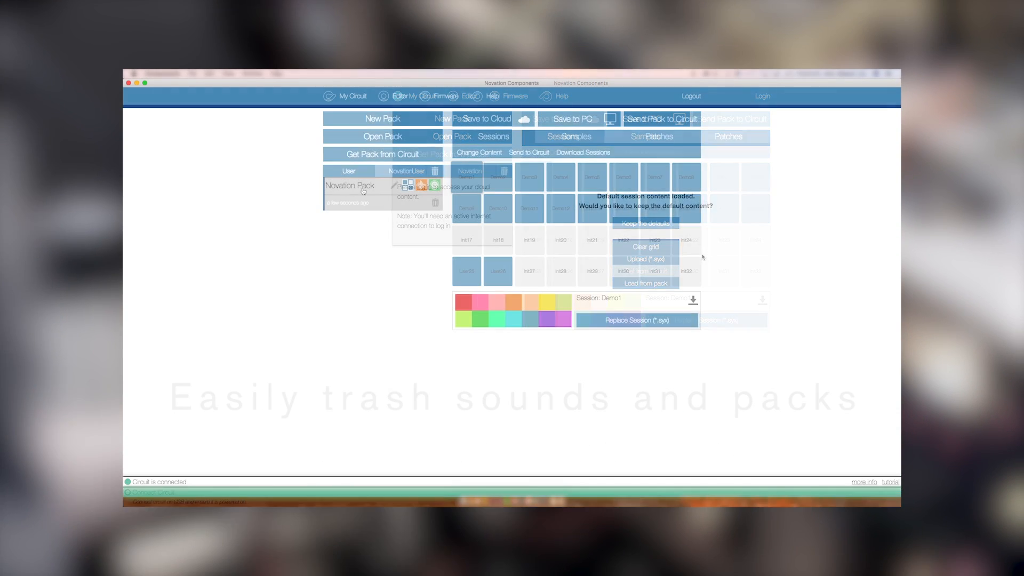
Step: Trash Novation Pack from the User pack list
left_click(434, 188)
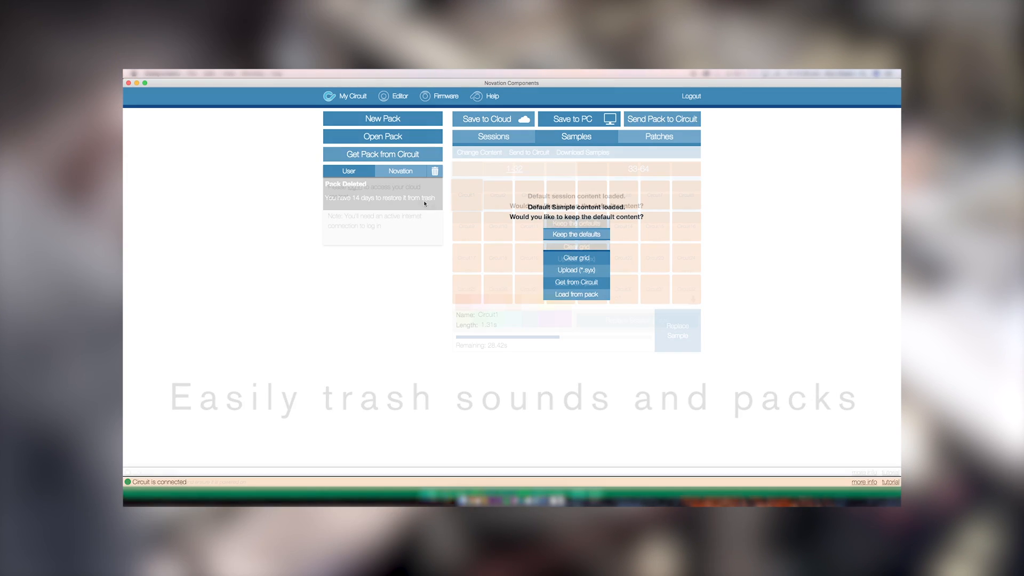